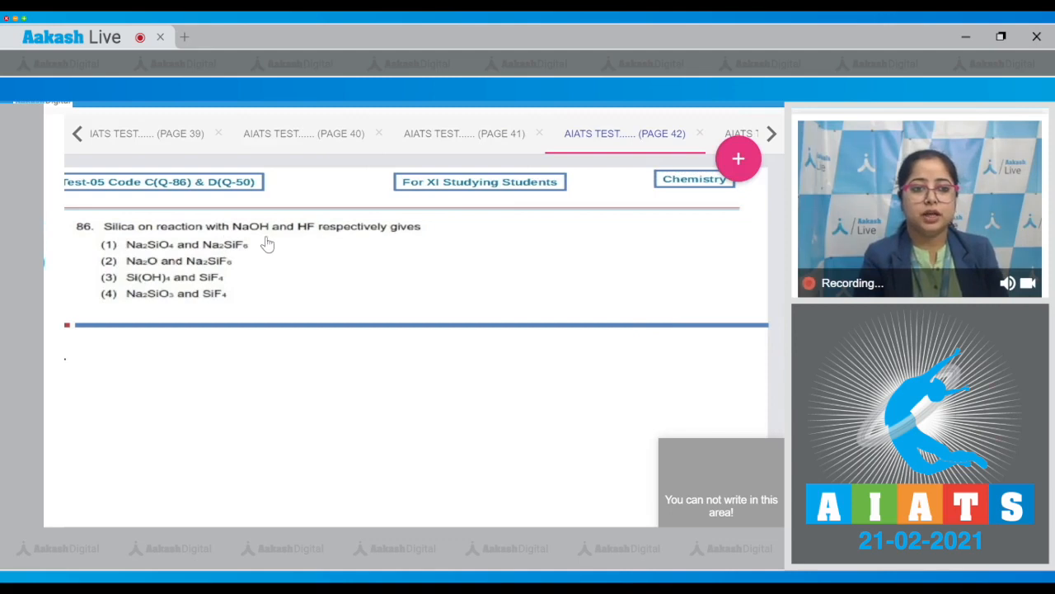
{"action": "mouse_move", "coordinate": [452, 234]}
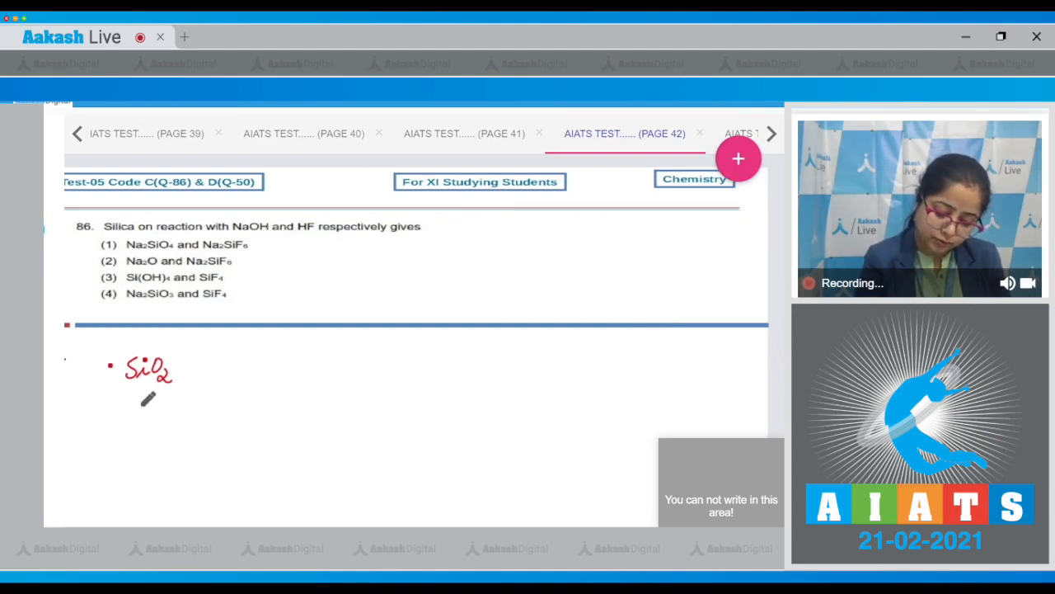
Handwrite SiO2+2NaOH→Na2SiO3+H2O and SiO2+4HF→SiF4+2H2O, tick option (4) and note Ans: option (4).
{"action": "left_click_drag", "start_coordinate": [189, 366], "coordinate": [264, 376]}
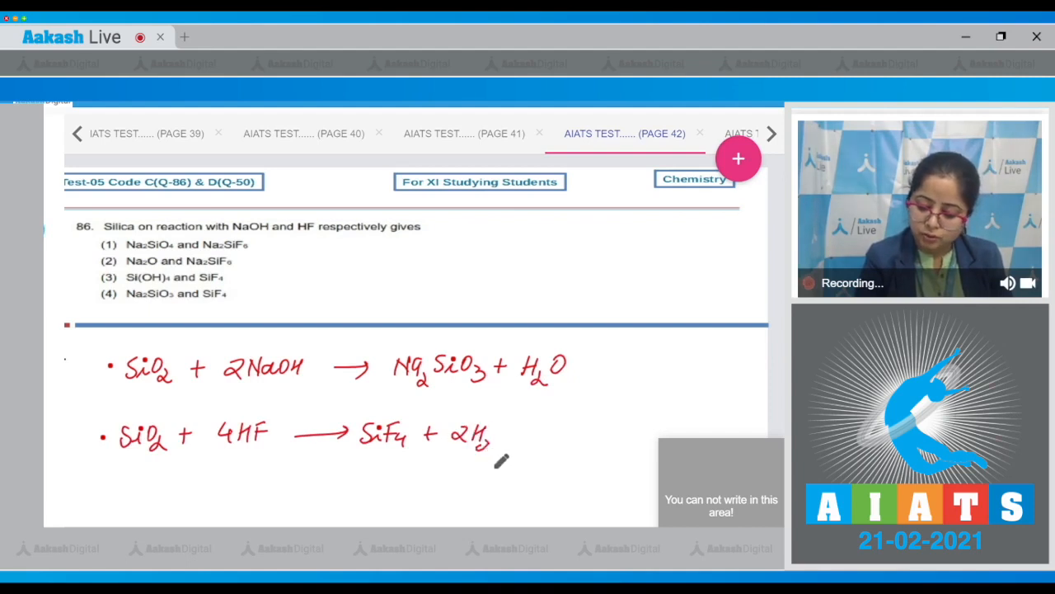
{"action": "left_click", "coordinate": [498, 432]}
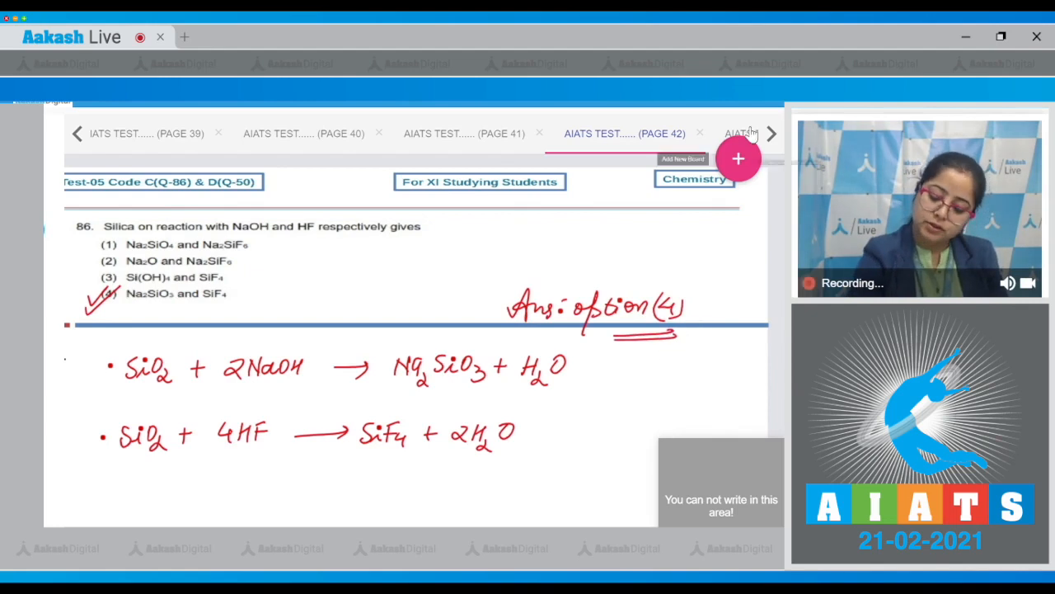
Move to question 87, tick option (1) (CH3)3SiCl and write Ans: option (1).
{"action": "left_click", "coordinate": [772, 133]}
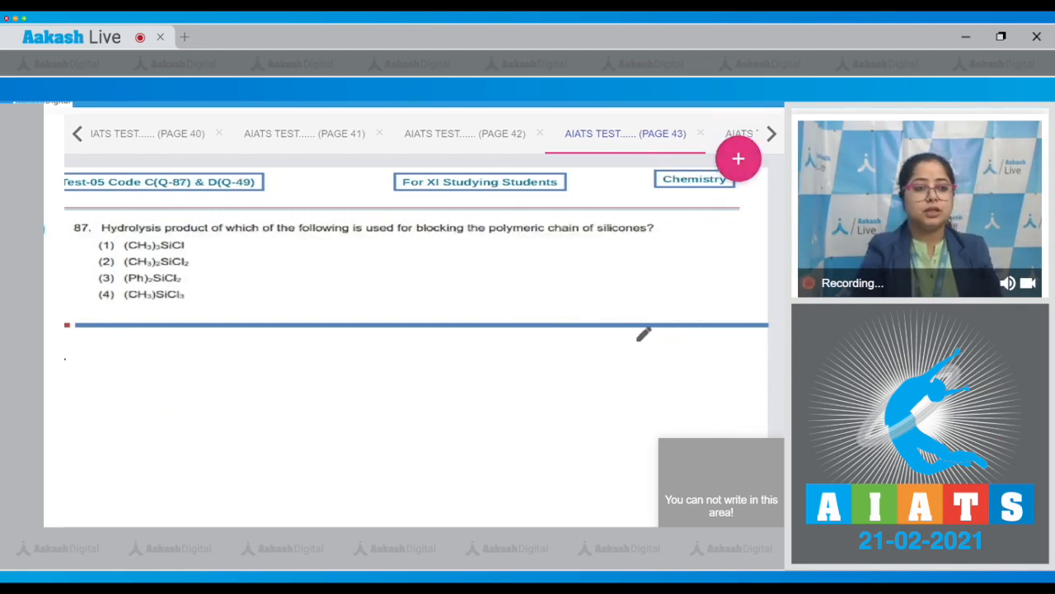
{"action": "mouse_move", "coordinate": [123, 254]}
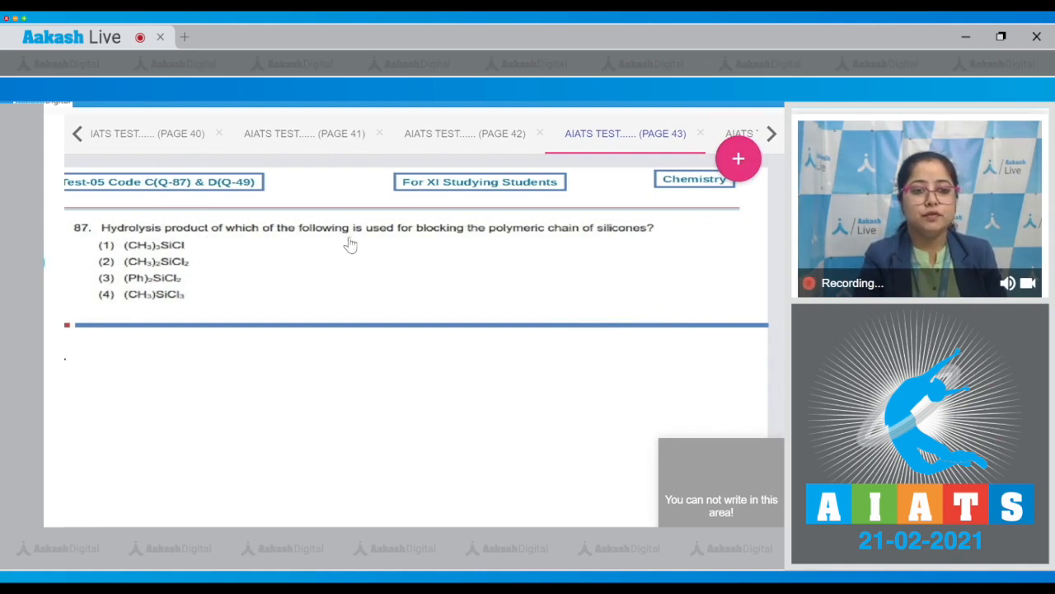
{"action": "mouse_move", "coordinate": [537, 251]}
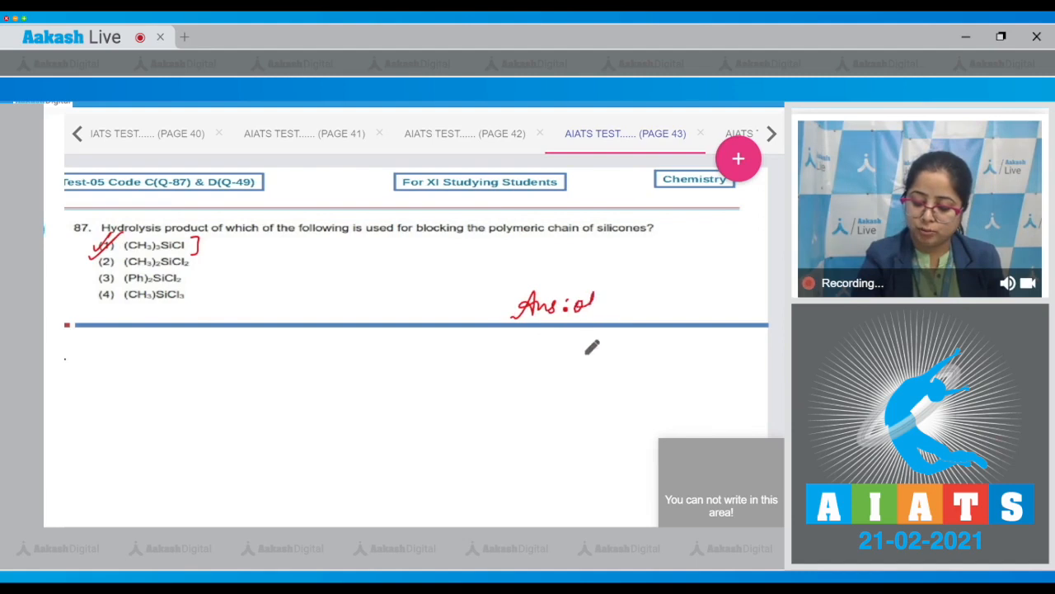
{"action": "left_click_drag", "start_coordinate": [569, 305], "coordinate": [646, 310]}
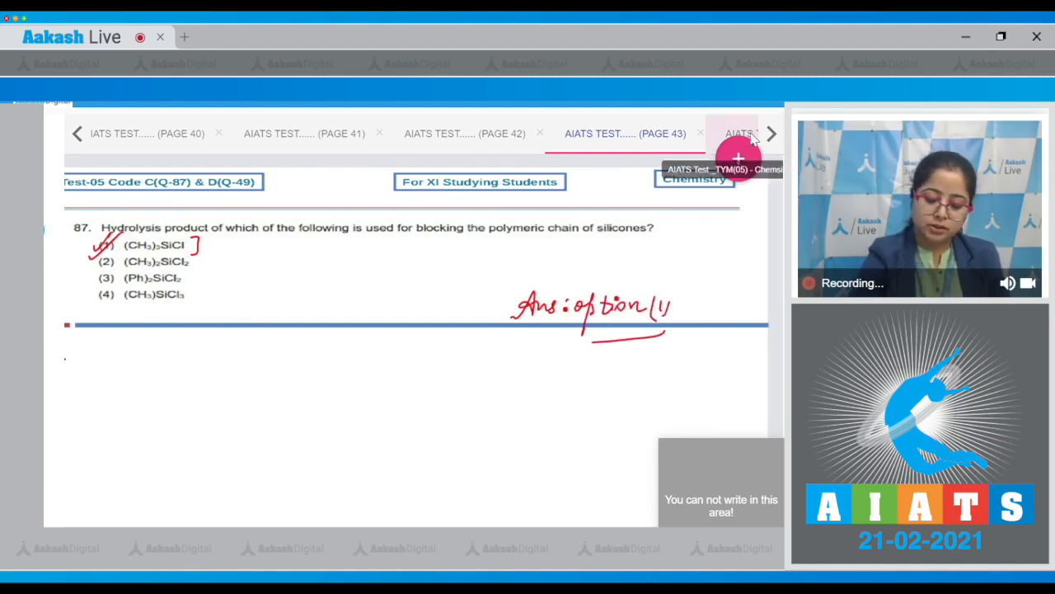
Move to question 88, tick statements 1, 2, 4, note Ans: option (3) and write Sn+2H2O→SnO2+2H2.
{"action": "left_click", "coordinate": [770, 132]}
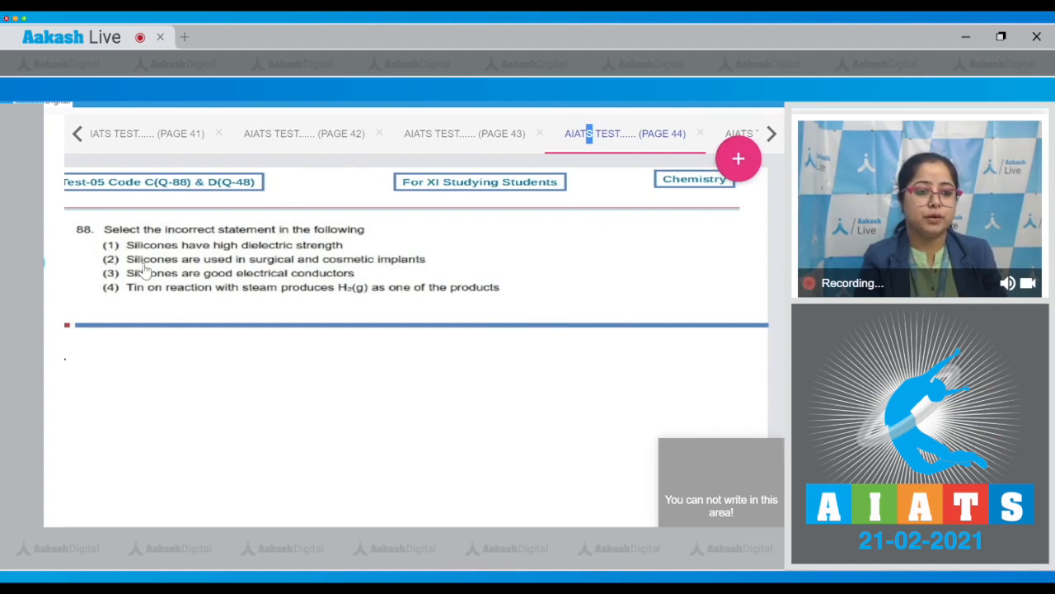
{"action": "mouse_move", "coordinate": [317, 241]}
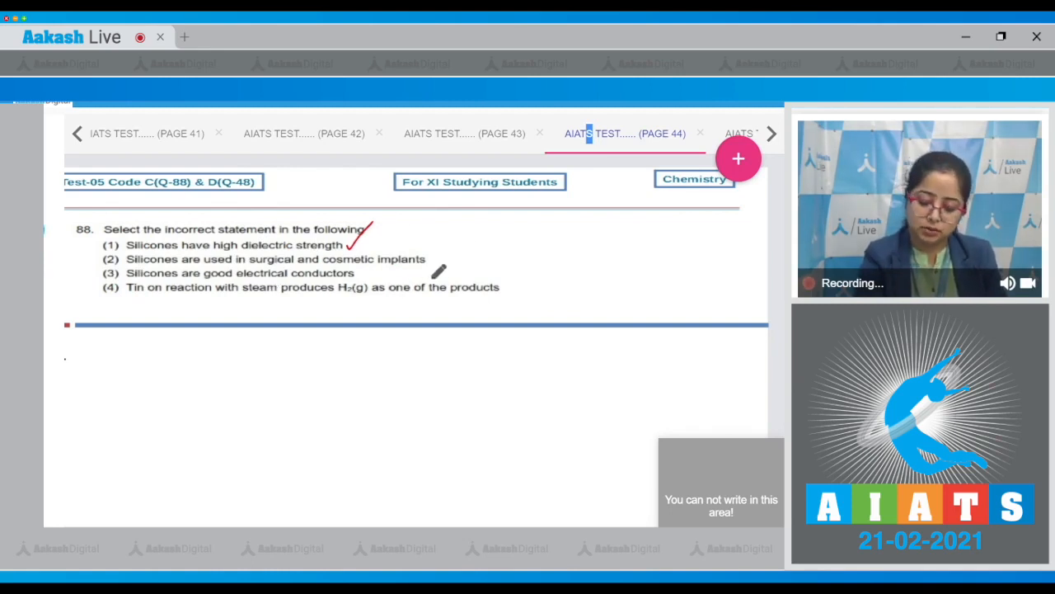
{"action": "left_click_drag", "start_coordinate": [426, 267], "coordinate": [453, 245]}
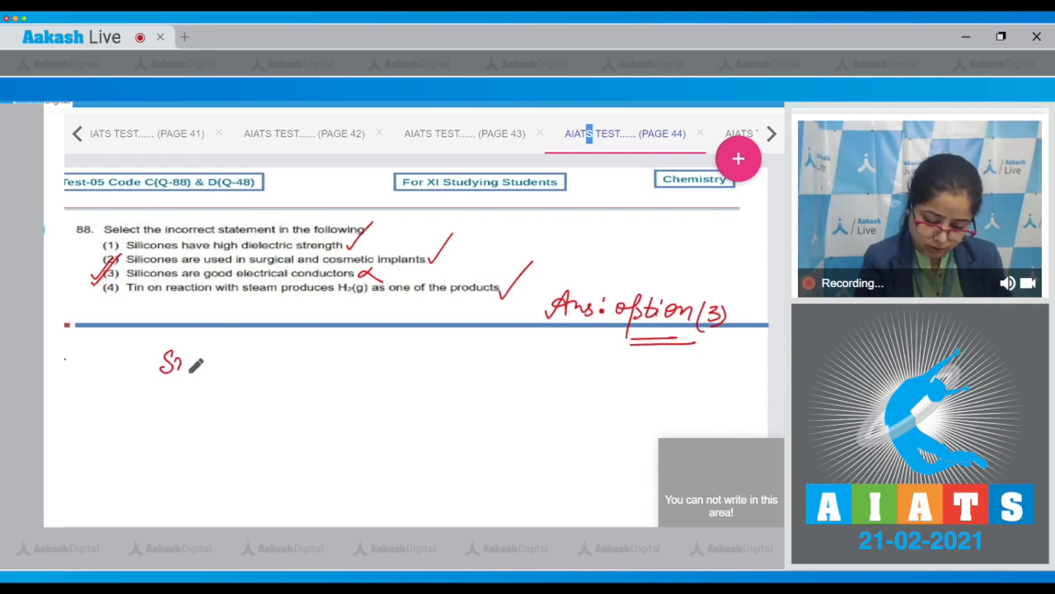
{"action": "left_click_drag", "start_coordinate": [190, 363], "coordinate": [280, 376]}
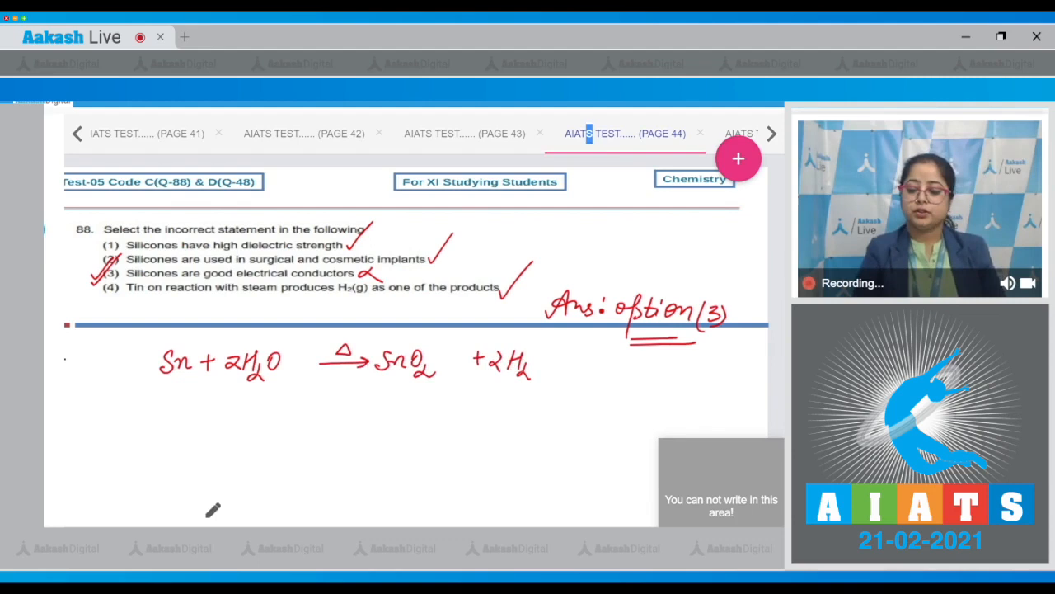
Move to question 89, write the Lewis acidic strength order BI3>BBr3>BCl3>BF3 and note Ans: option (1).
{"action": "left_click", "coordinate": [770, 133]}
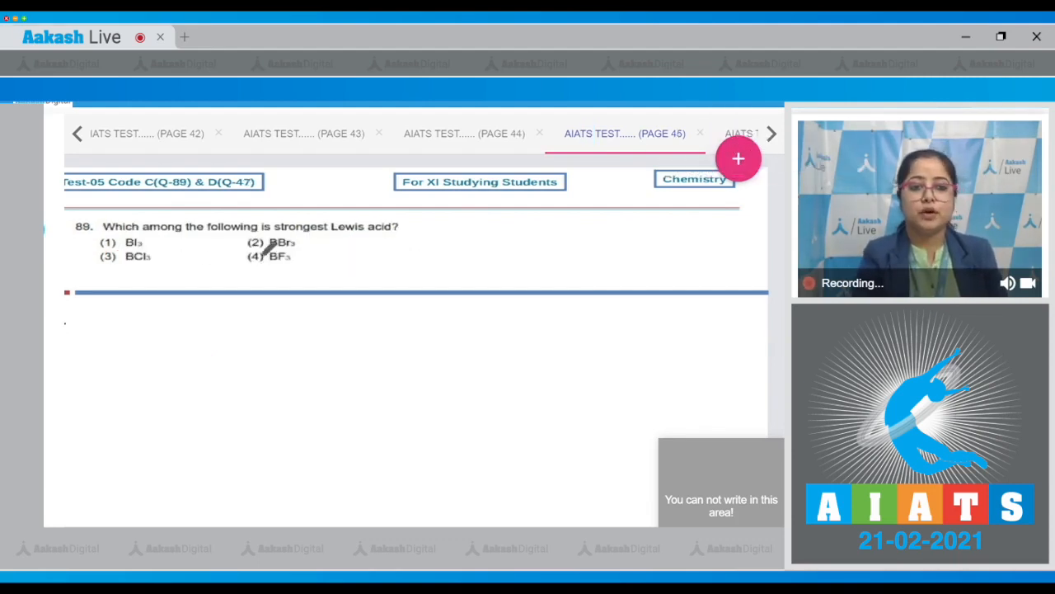
{"action": "mouse_move", "coordinate": [376, 310]}
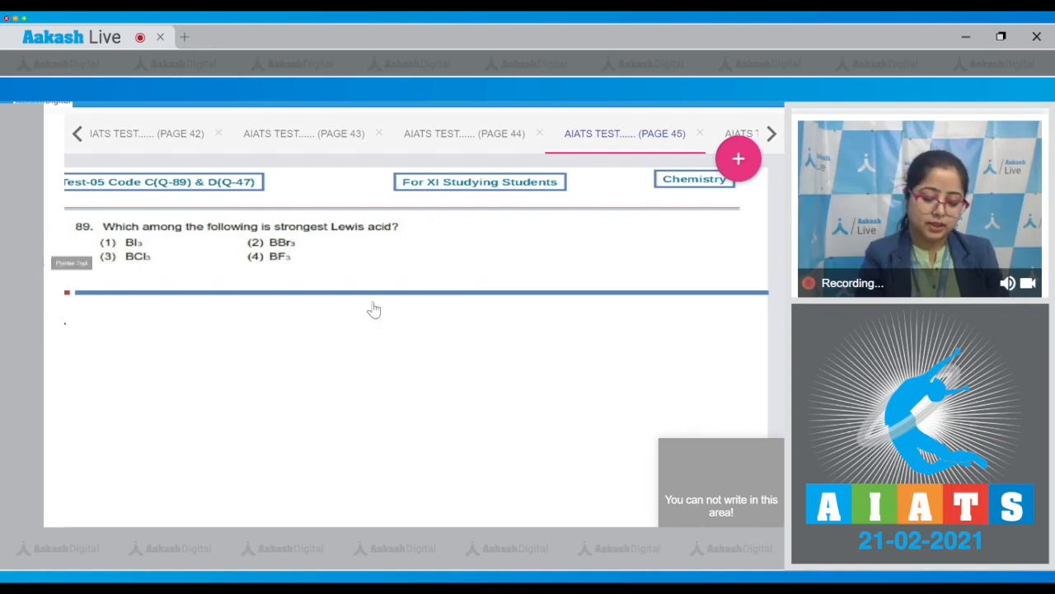
{"action": "mouse_move", "coordinate": [435, 272]}
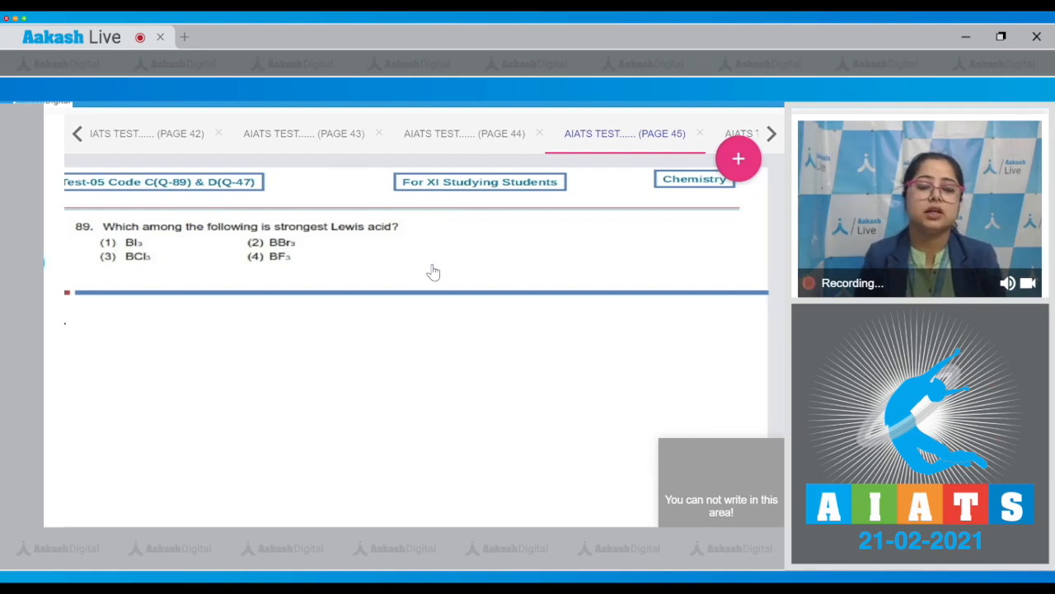
{"action": "mouse_move", "coordinate": [185, 366]}
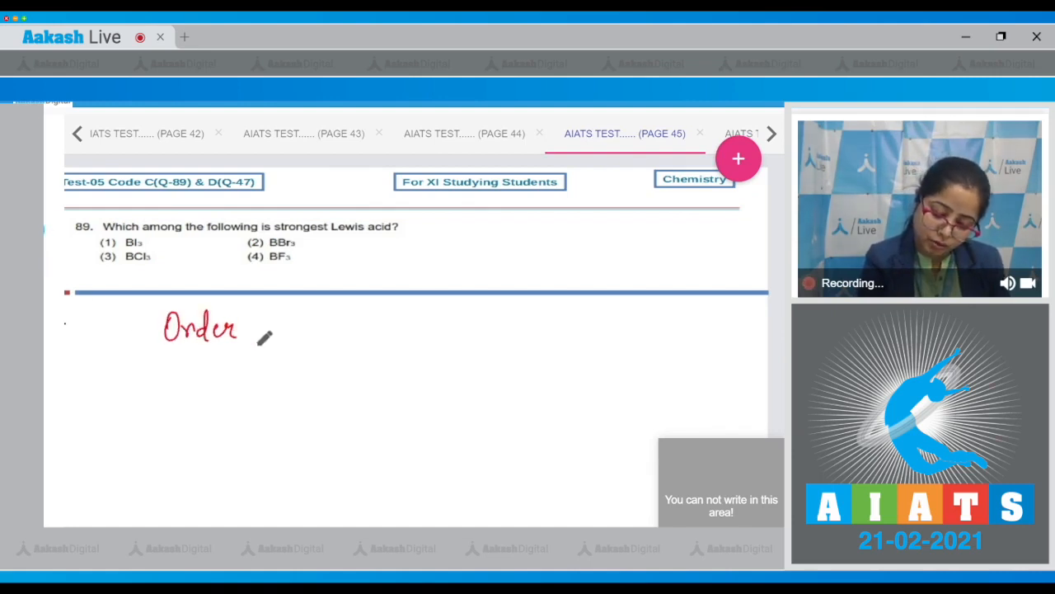
{"action": "left_click_drag", "start_coordinate": [240, 330], "coordinate": [338, 338]}
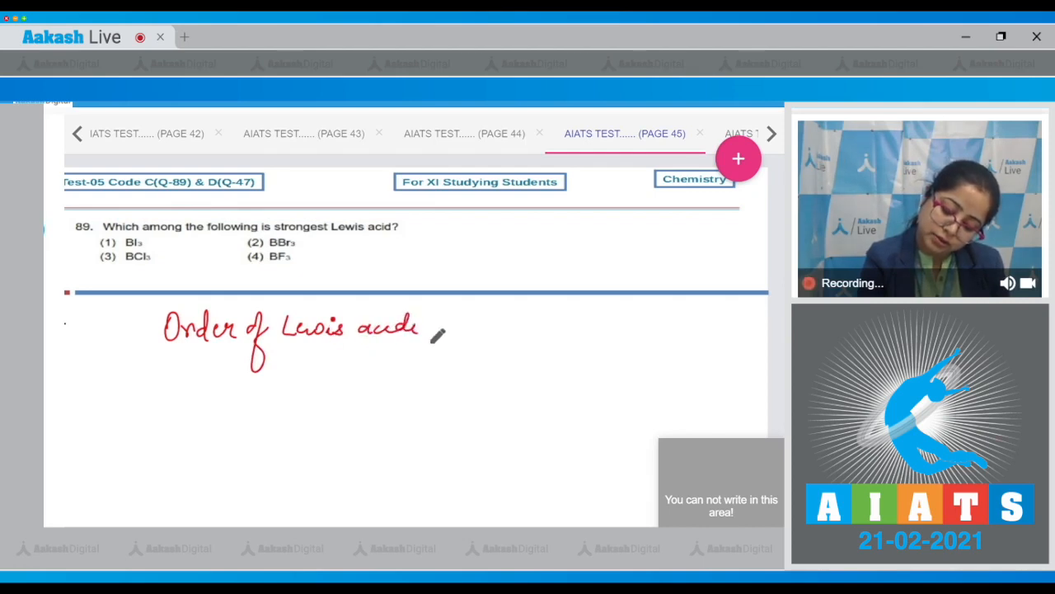
{"action": "type", "text": "acidic str"}
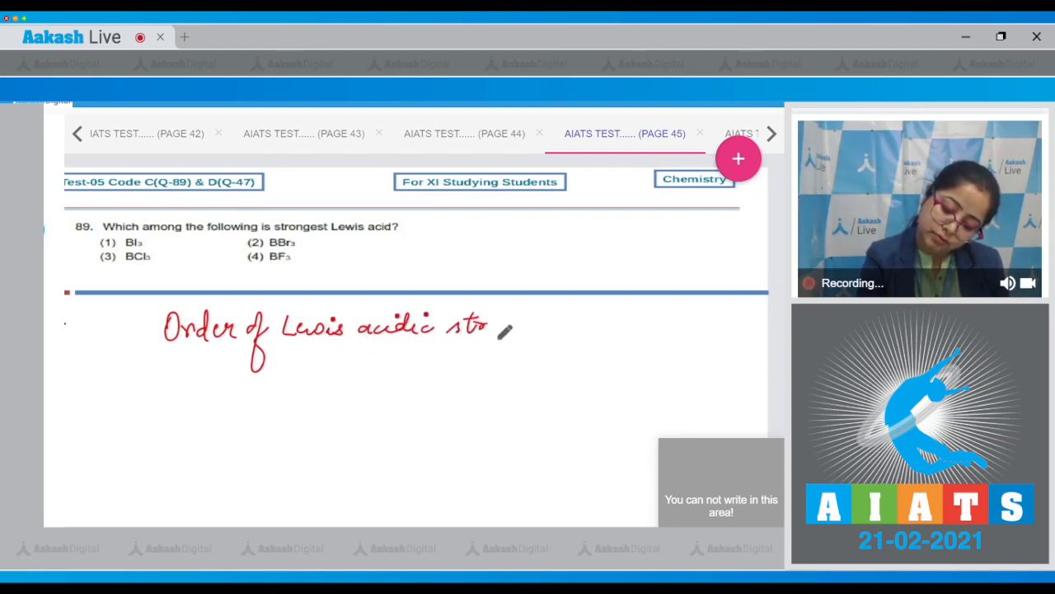
{"action": "left_click_drag", "start_coordinate": [486, 329], "coordinate": [558, 329]}
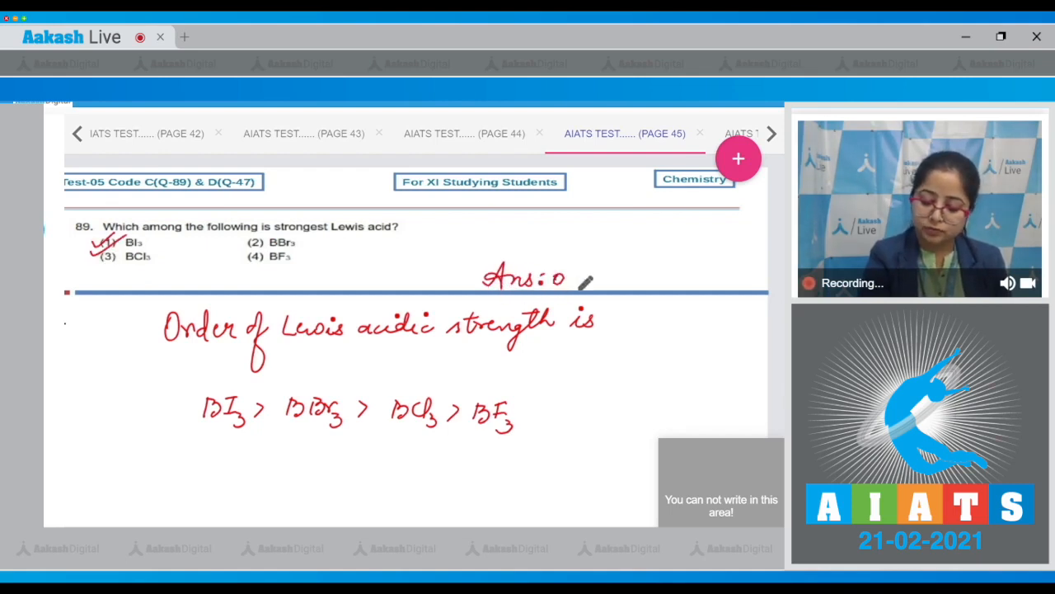
{"action": "type", "text": "option (1"}
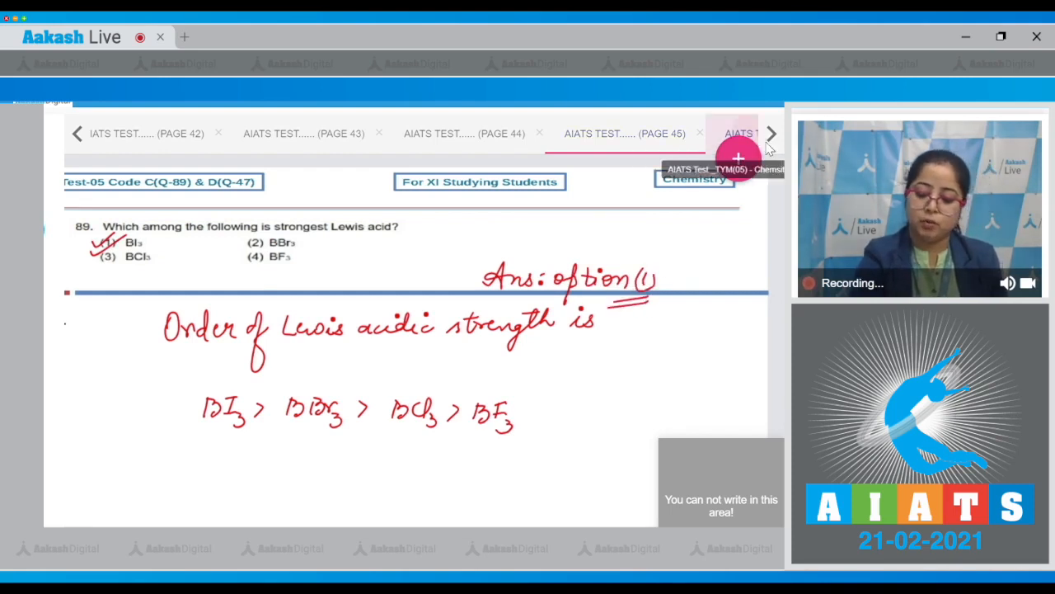
Move to question 90, tick option (3) SiO3²⁻ and begin the Ans: note.
{"action": "left_click", "coordinate": [770, 132]}
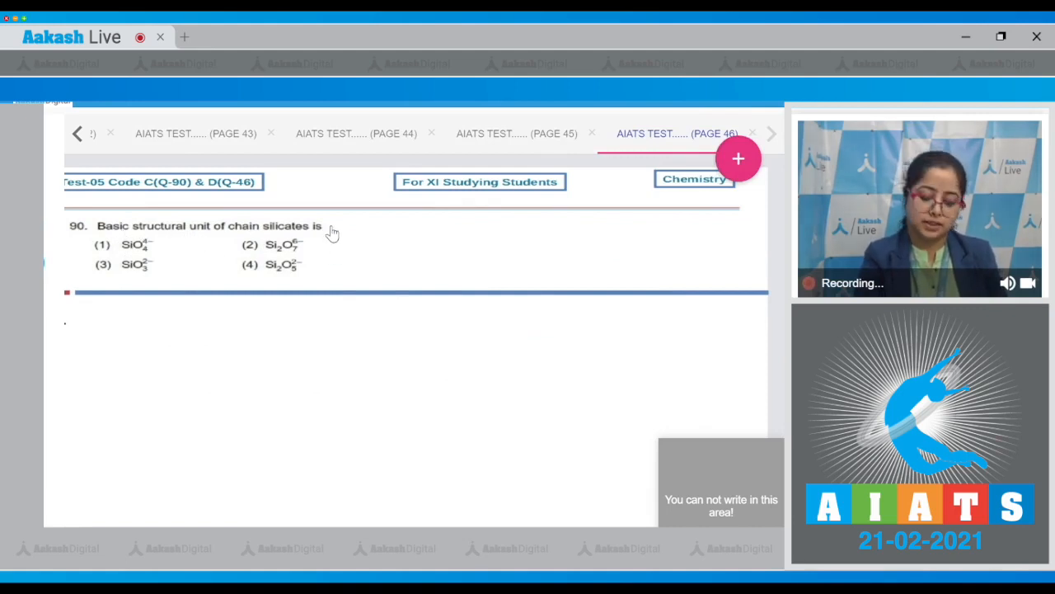
{"action": "mouse_move", "coordinate": [52, 221]}
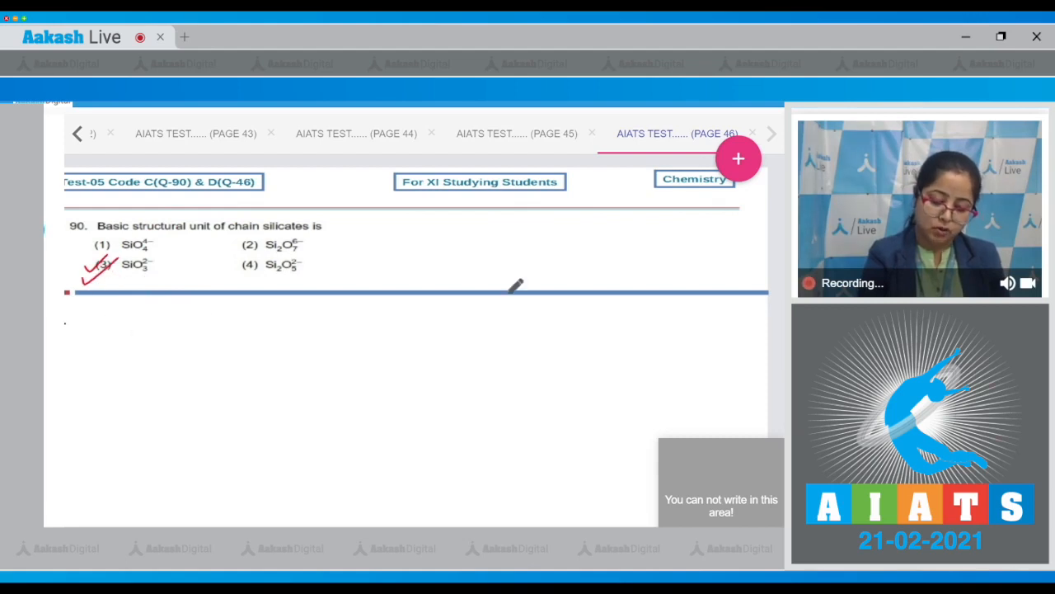
{"action": "left_click_drag", "start_coordinate": [503, 280], "coordinate": [602, 284]}
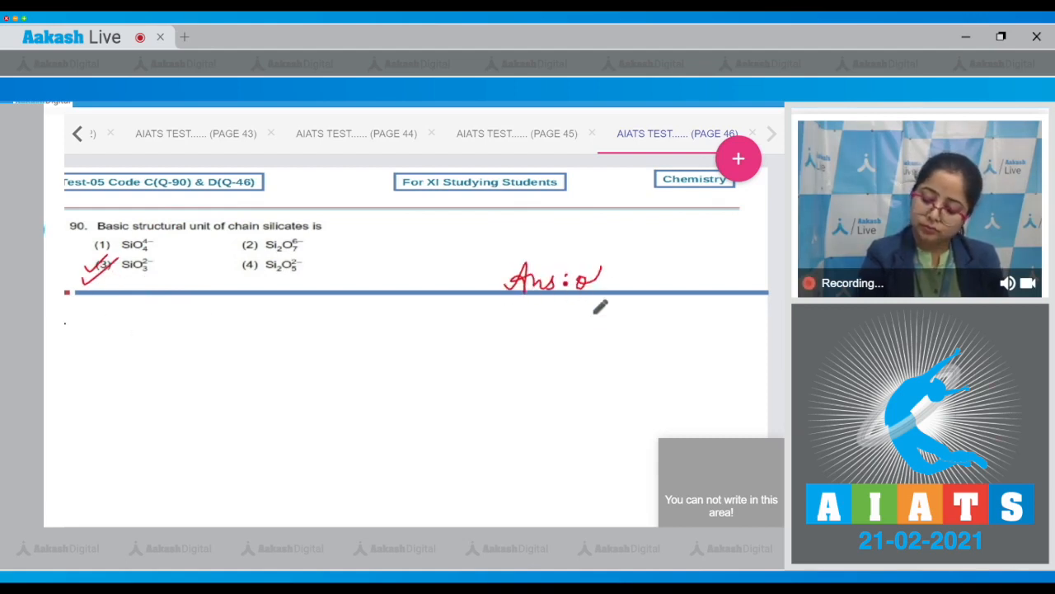